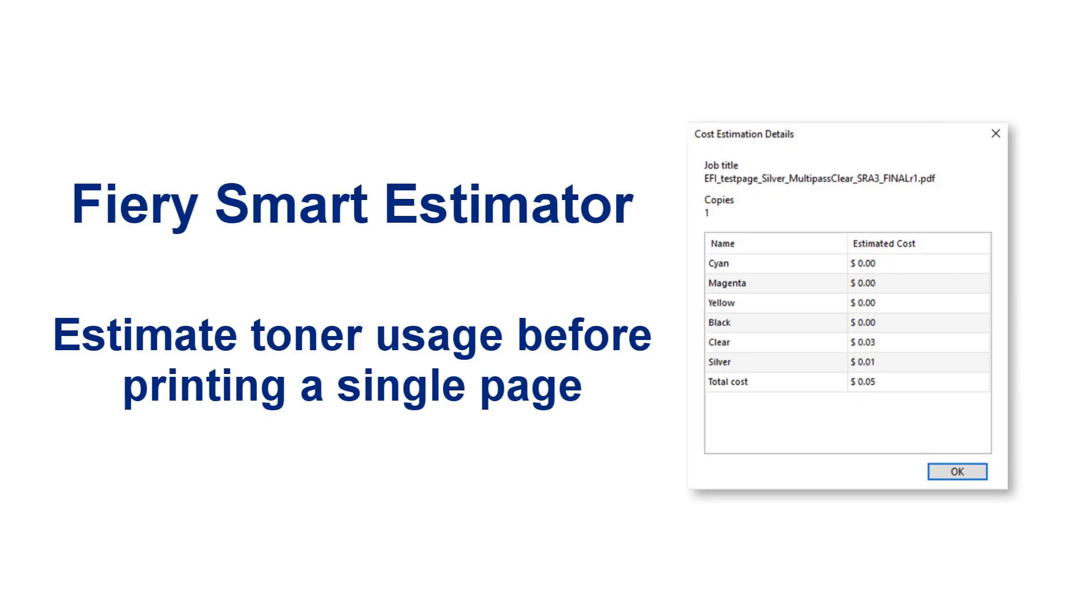
Review the server-wide cost estimation settings before estimating the job
click(957, 471)
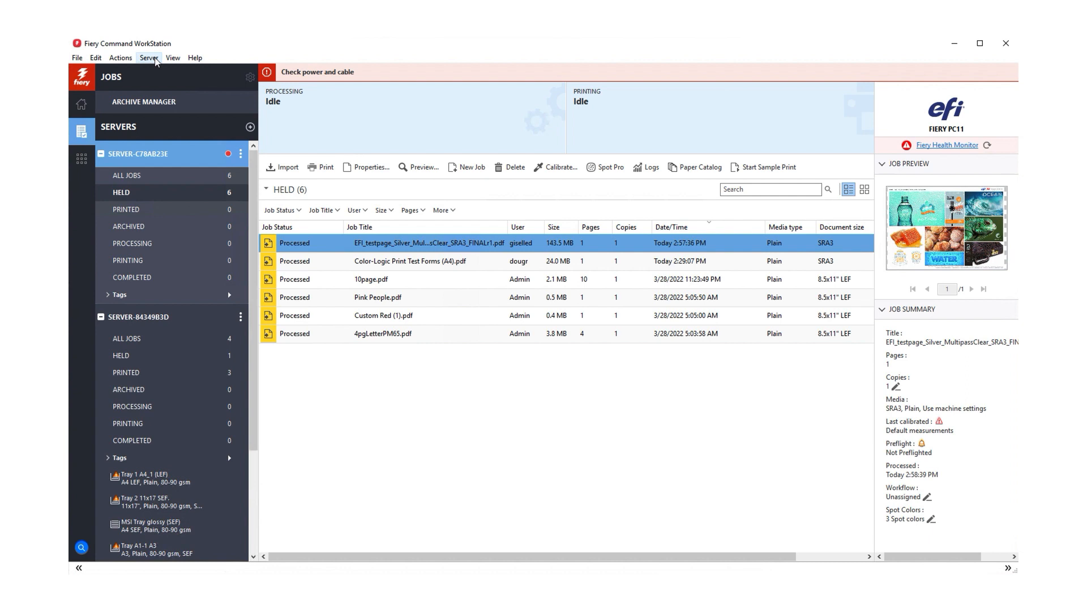
click(148, 58)
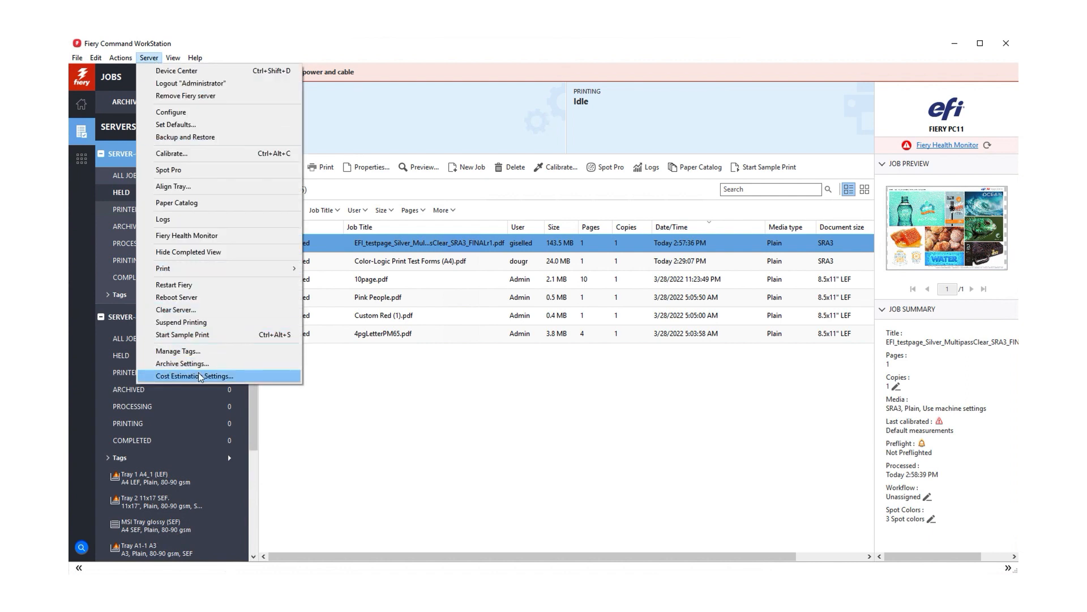
click(194, 375)
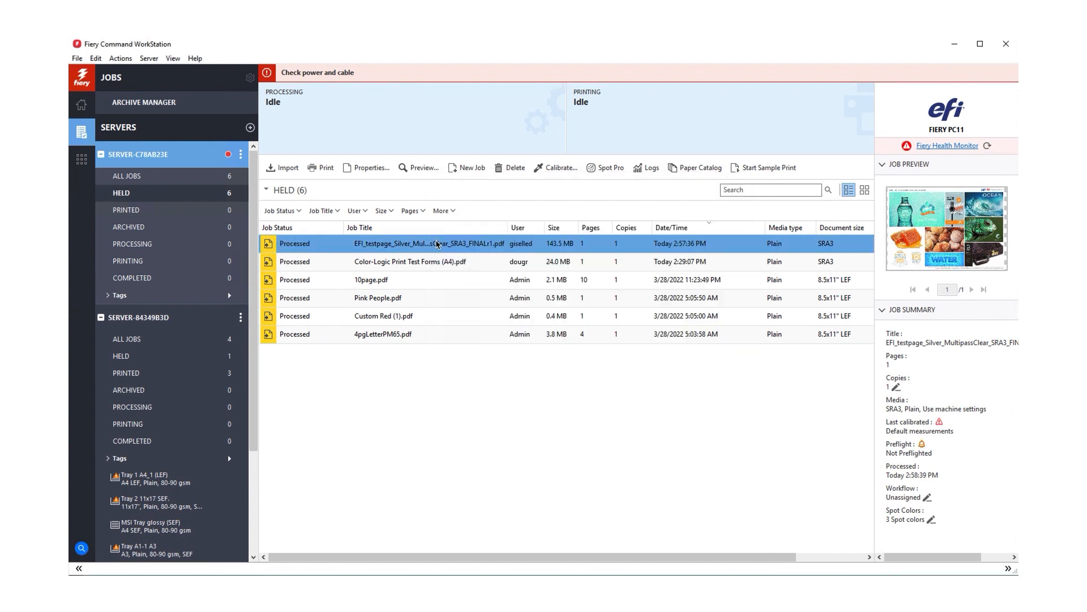
Estimate the toner cost of the silver test page job, giving $0.05 in its summary
right_click(437, 244)
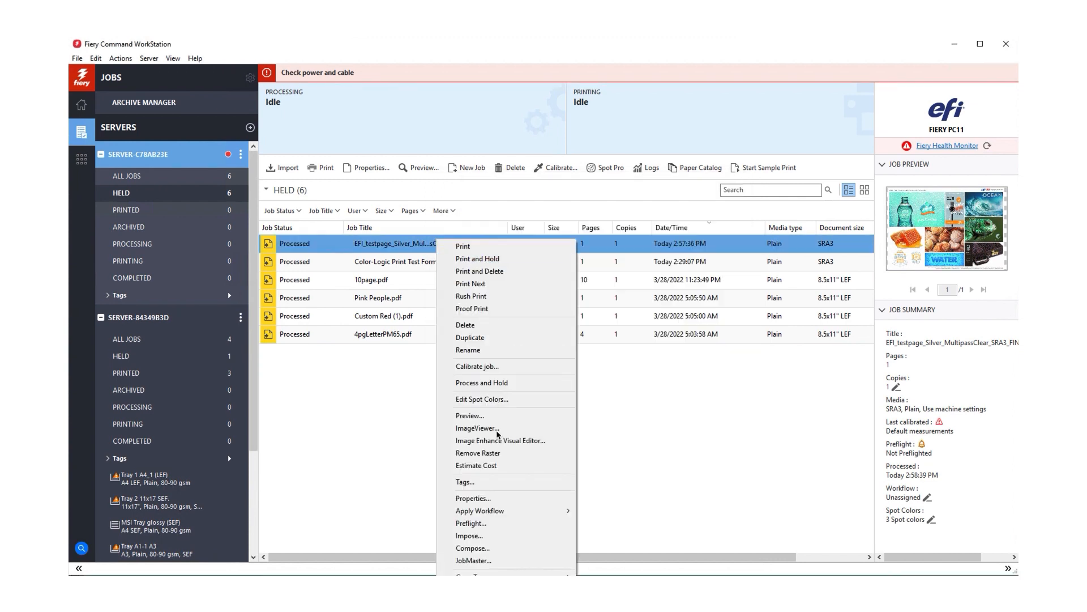
mouse_move(477, 465)
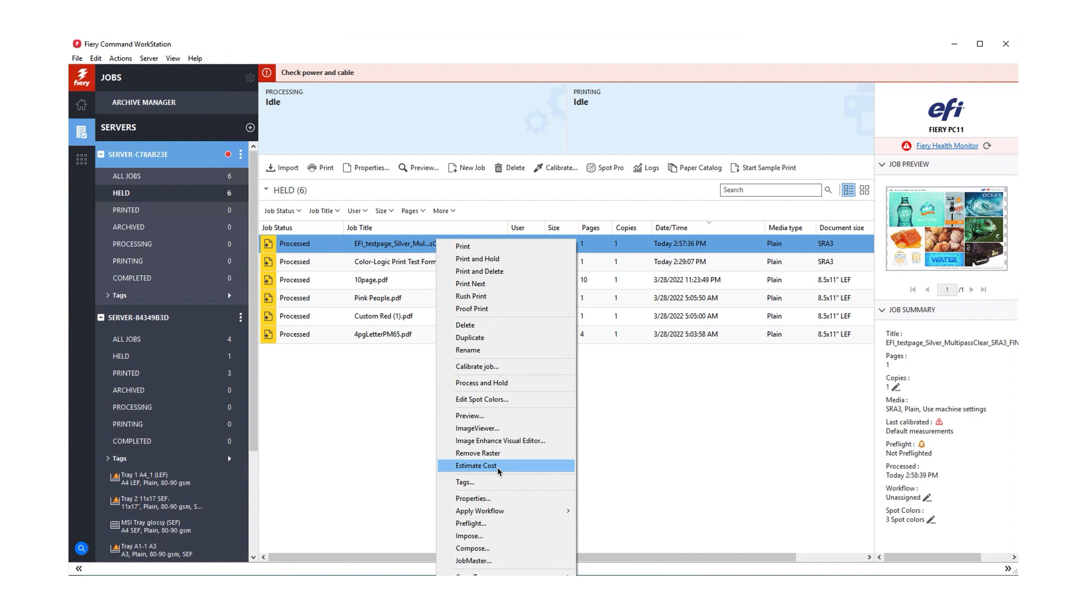
click(475, 464)
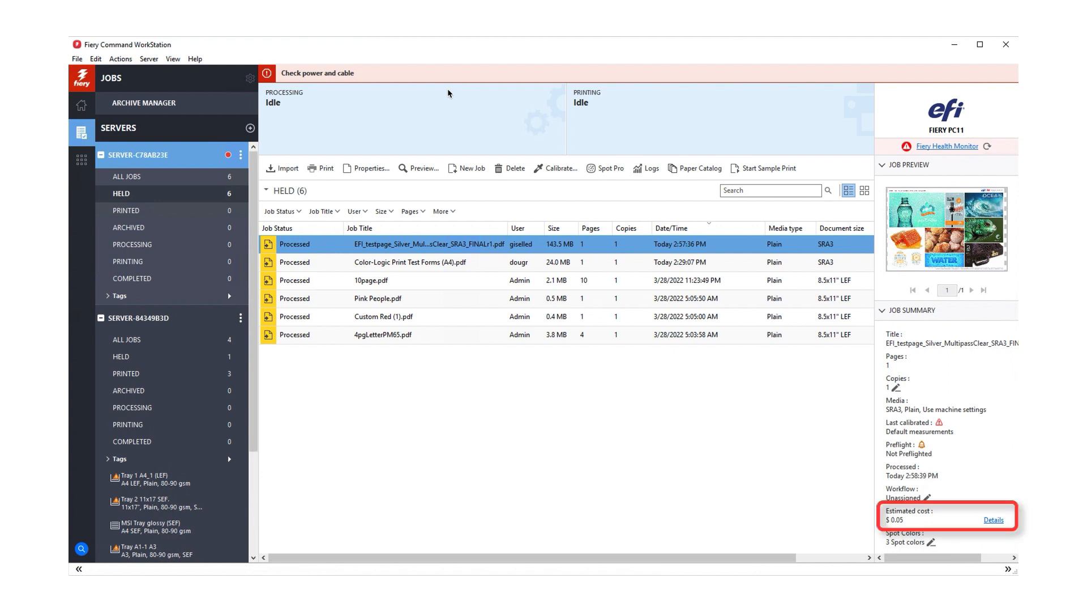
mouse_move(934, 539)
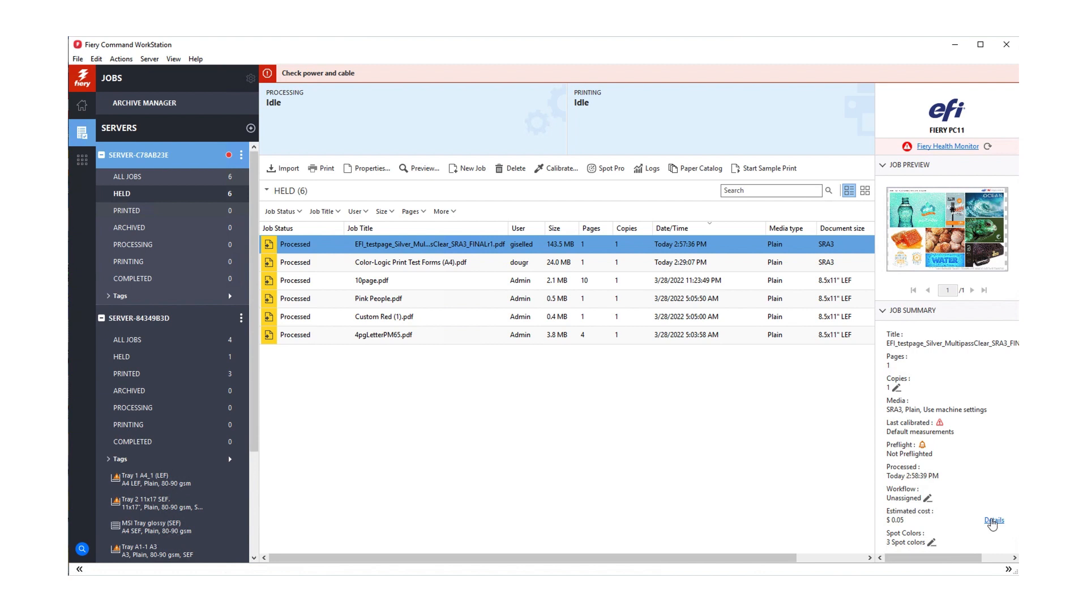
mouse_move(411, 248)
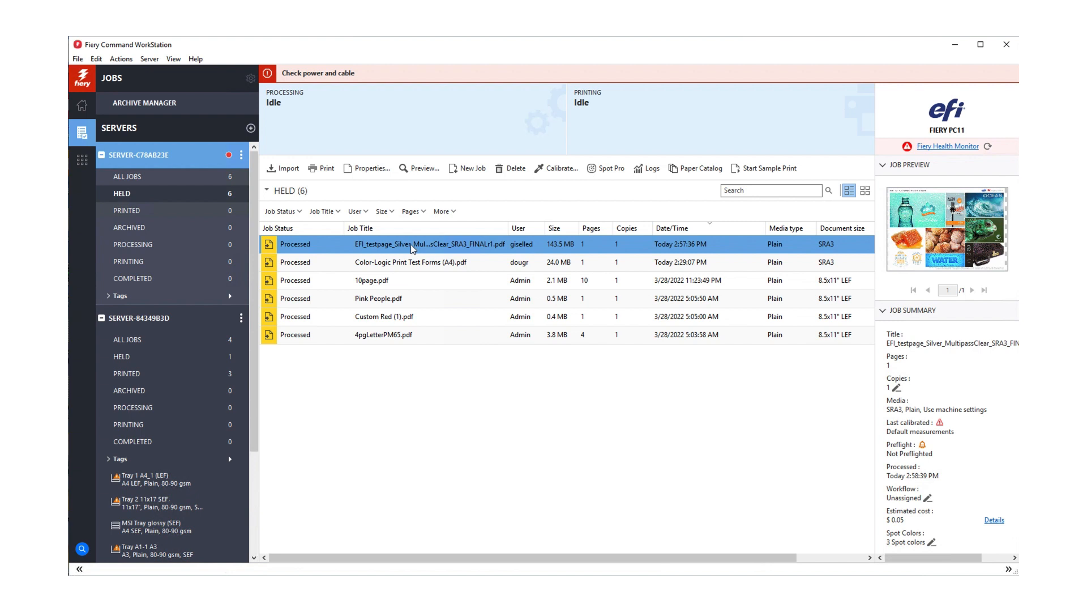
Review the job's per-colorant breakdown: Clear $0.03, Silver $0.01, others $0.00, total $0.05
right_click(412, 243)
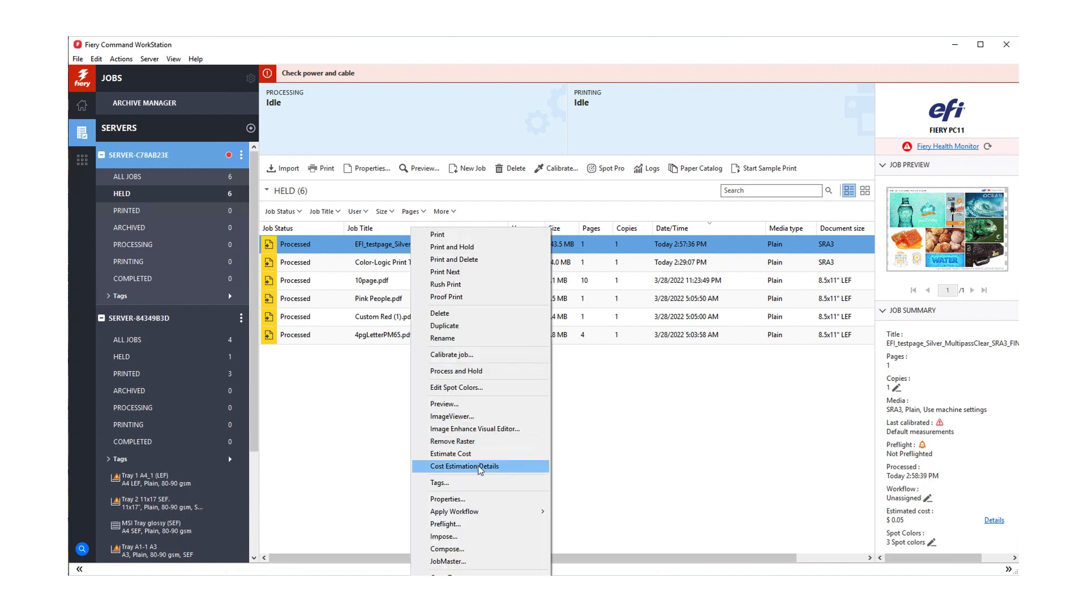
click(466, 465)
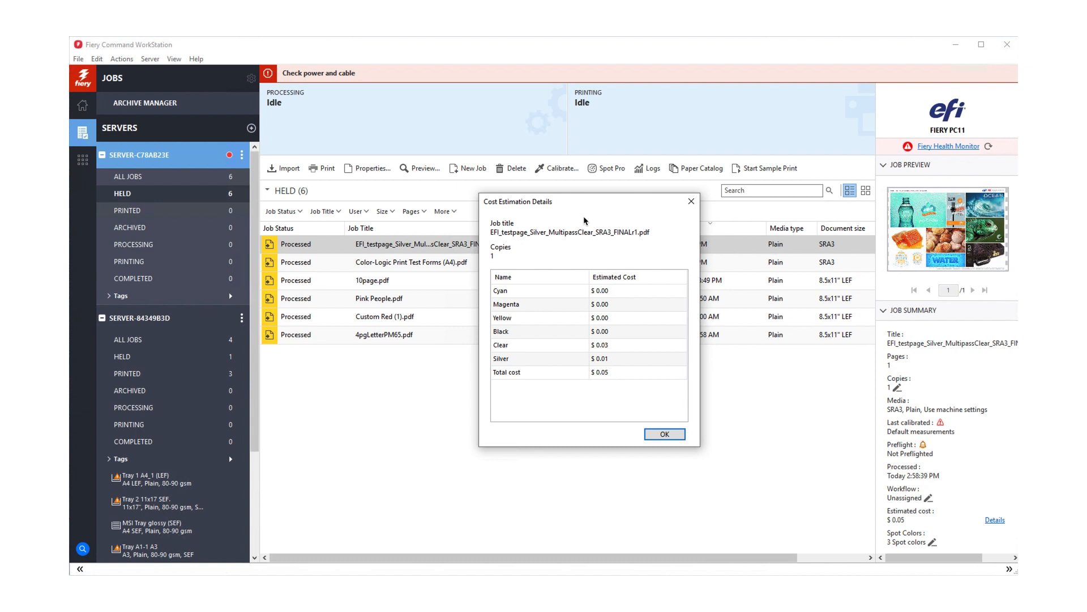
click(662, 434)
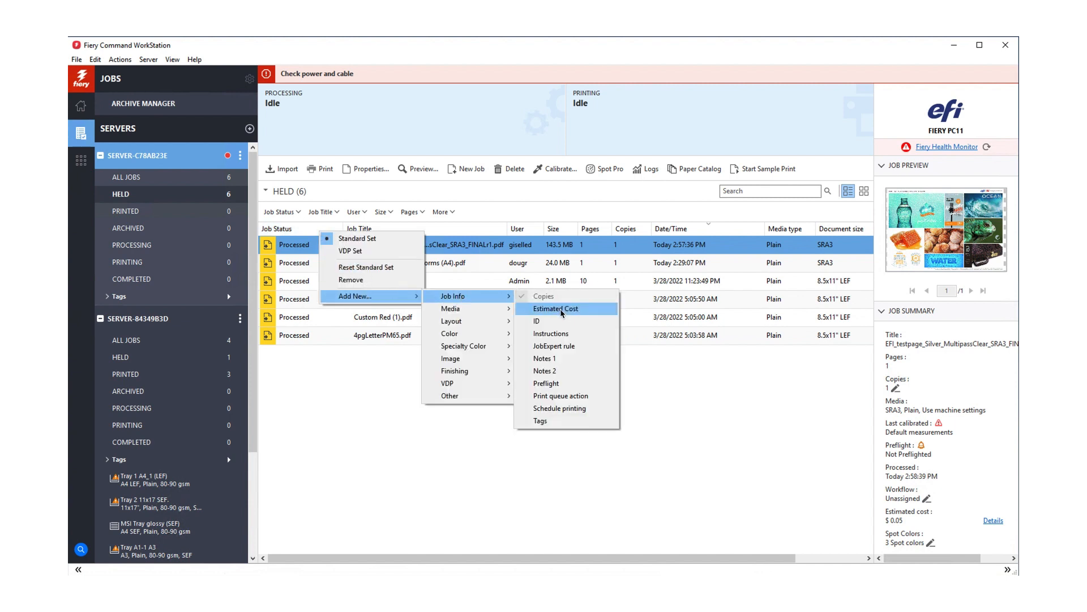
Add an Estimated Cost column to the job list, showing $4.55 for the 100-copy test page
click(555, 308)
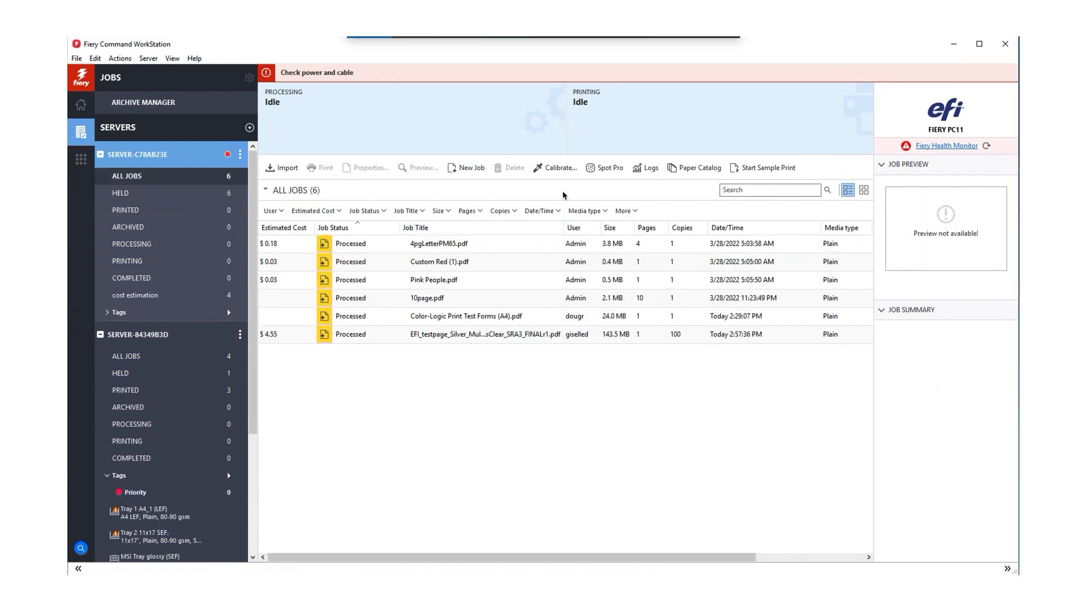
mouse_move(490, 188)
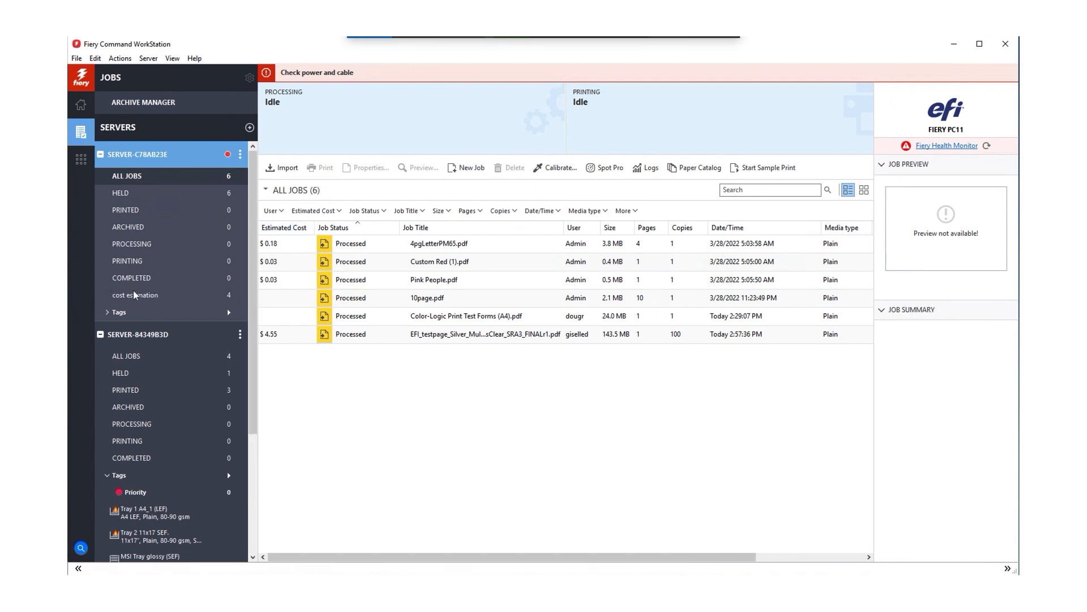
Show the saved cost estimation view of four jobs and start exporting it
click(135, 294)
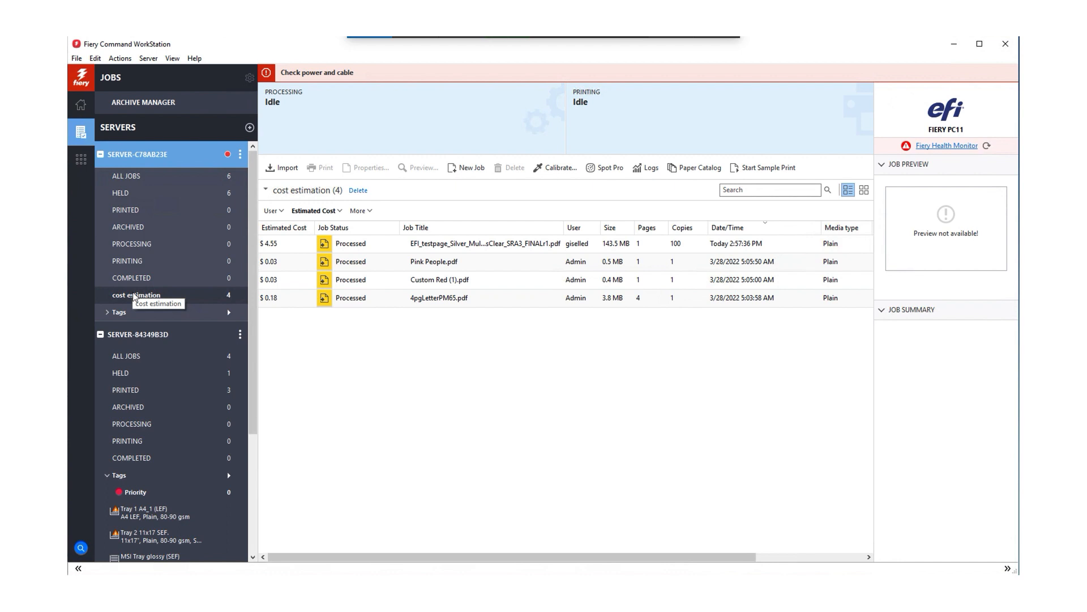
click(76, 57)
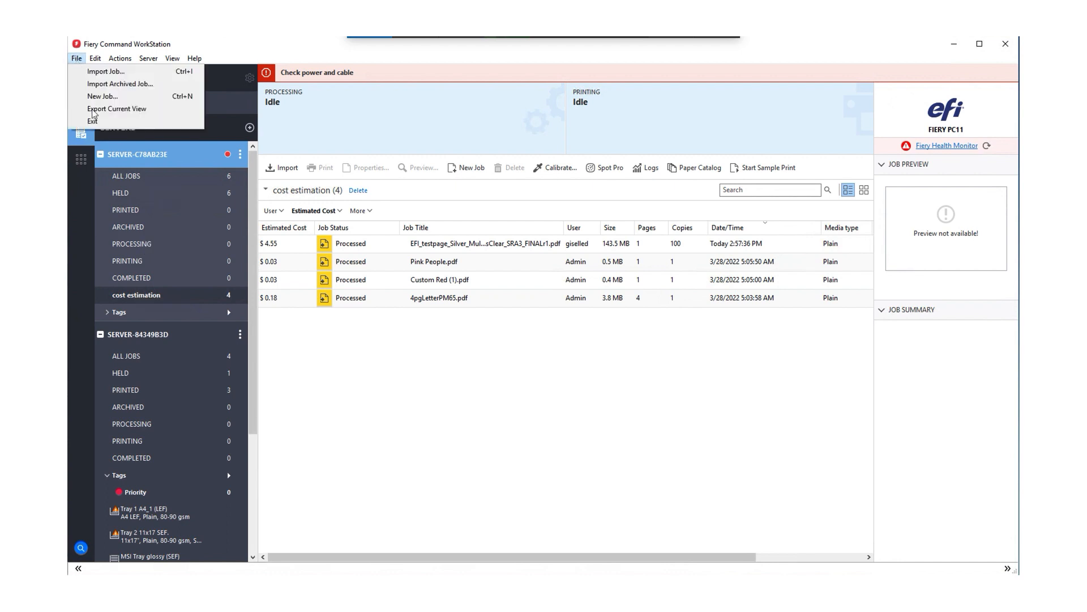
mouse_move(116, 109)
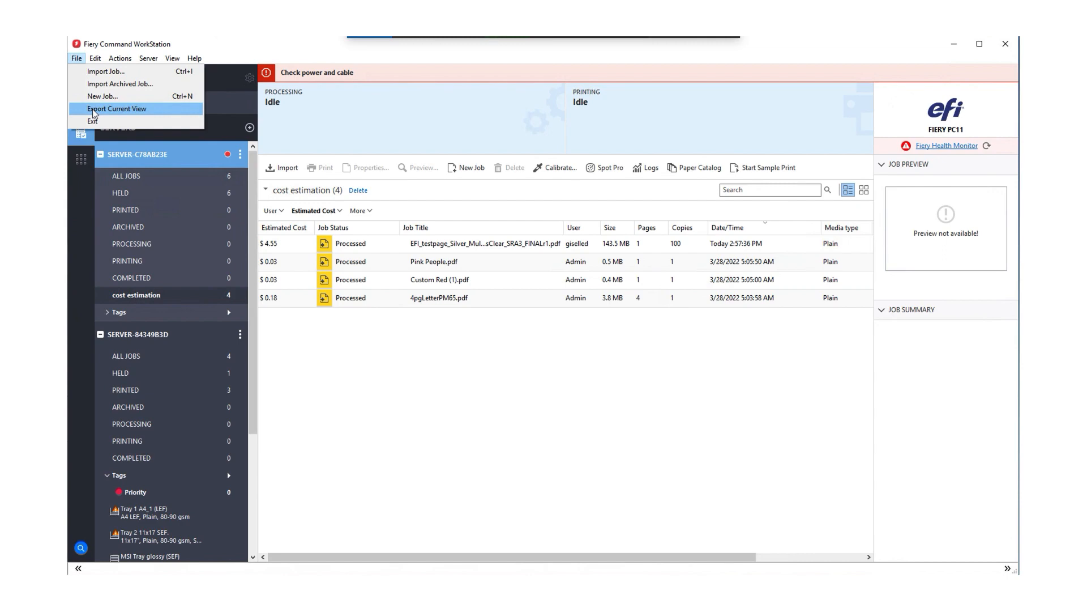